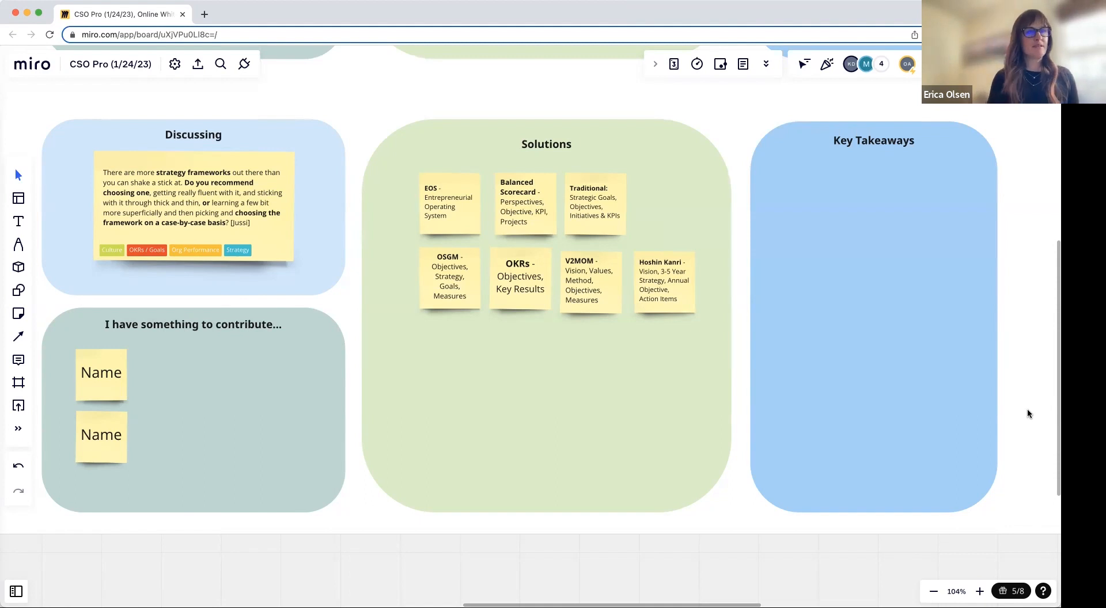
mouse_move(442, 227)
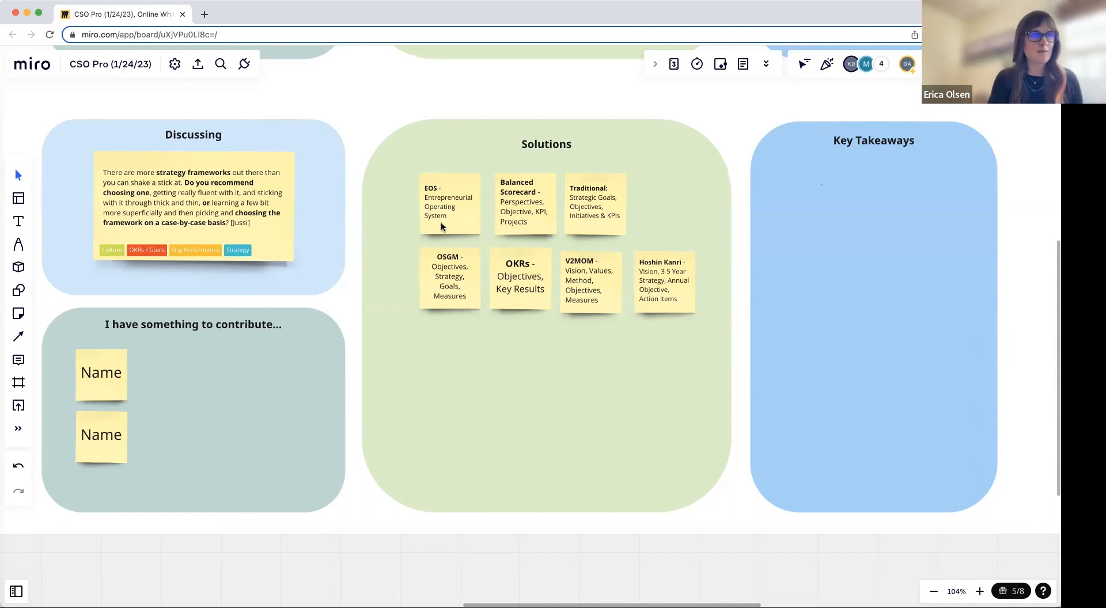
mouse_move(521, 212)
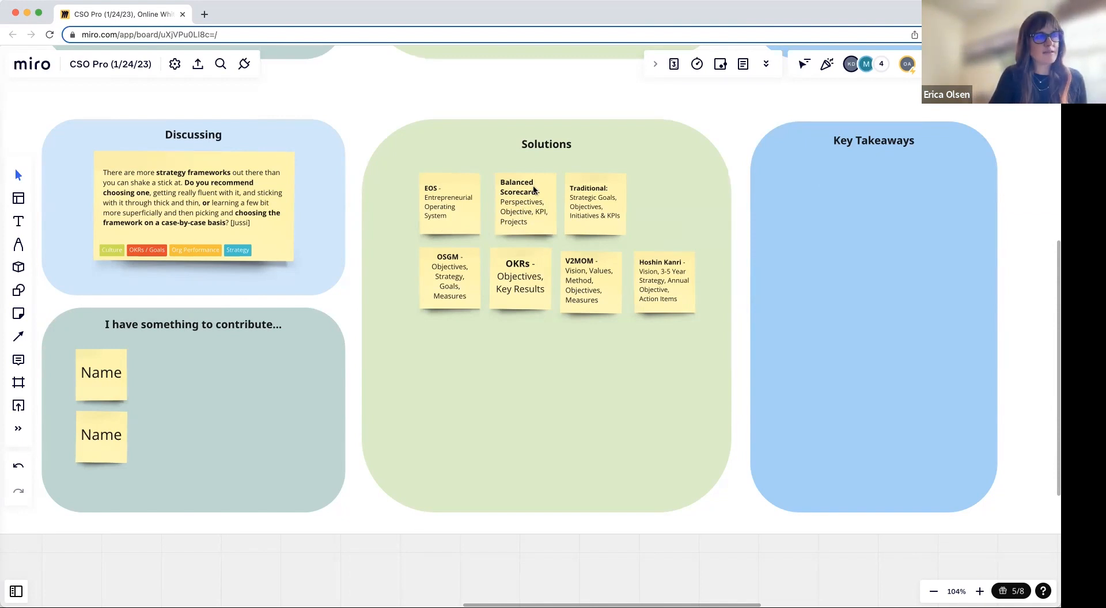
mouse_move(525, 223)
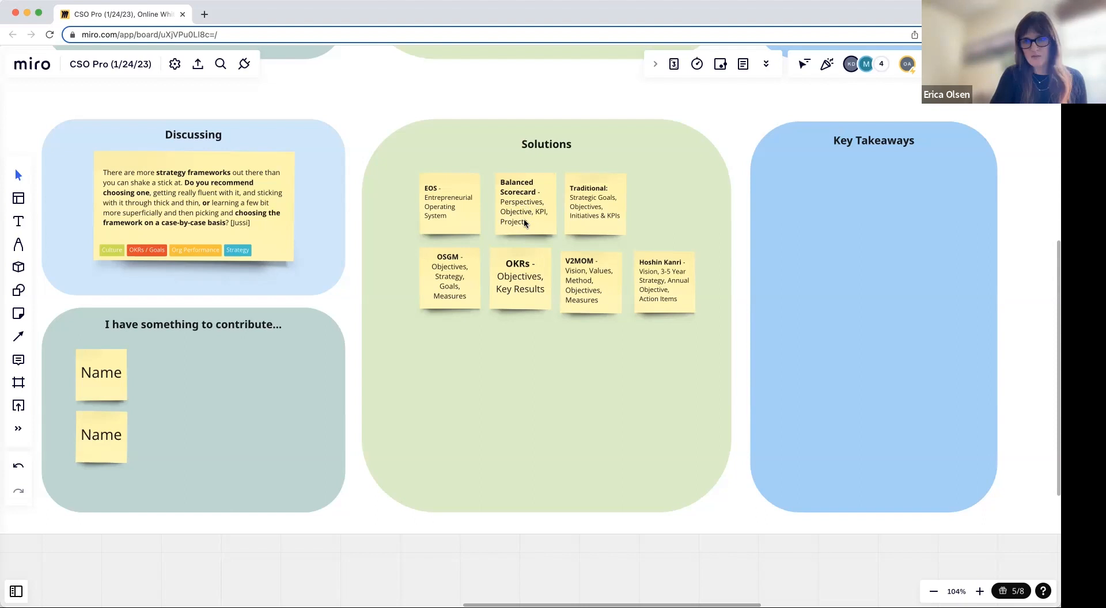
mouse_move(605, 225)
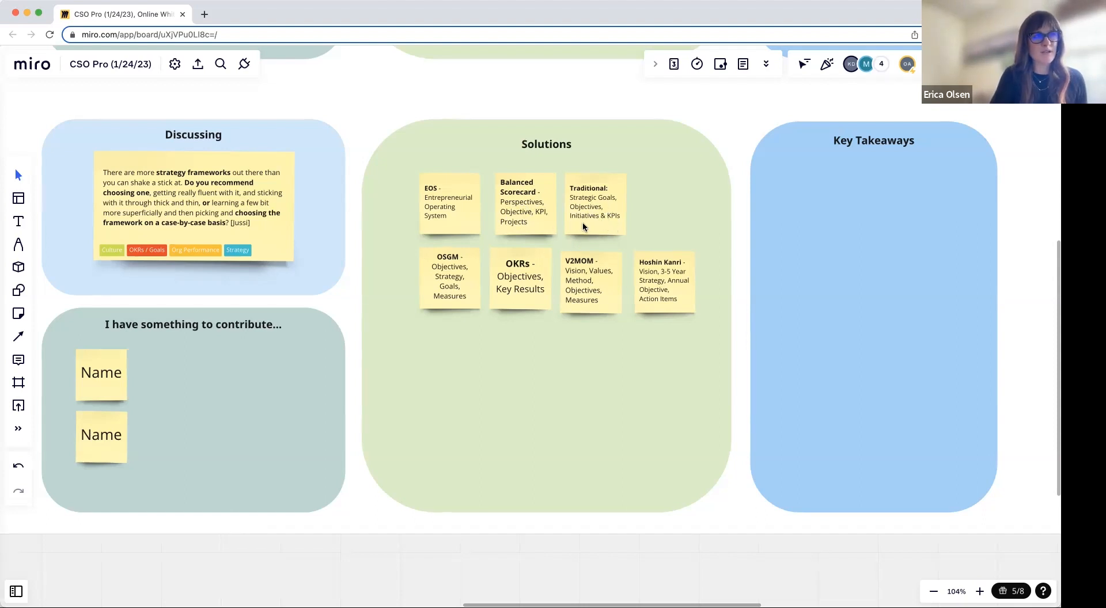
mouse_move(534, 265)
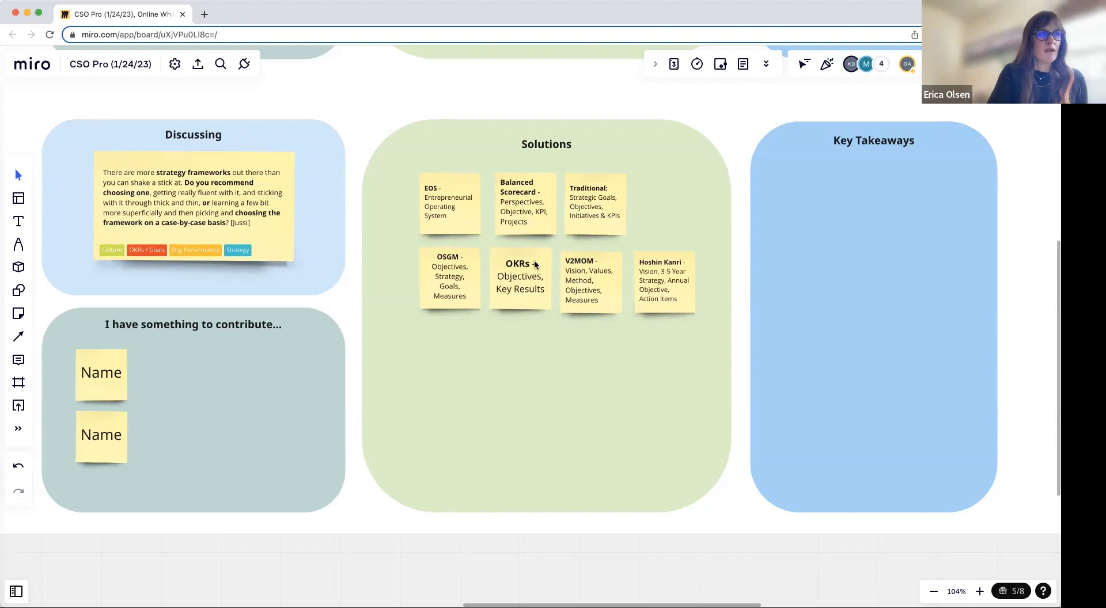
mouse_move(522, 281)
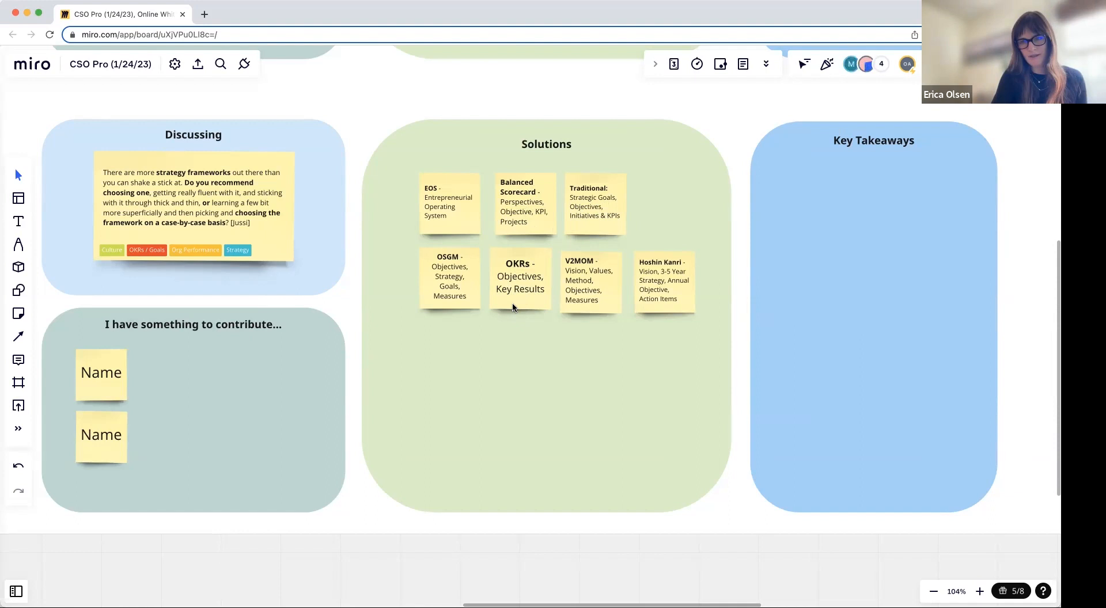
mouse_move(518, 299)
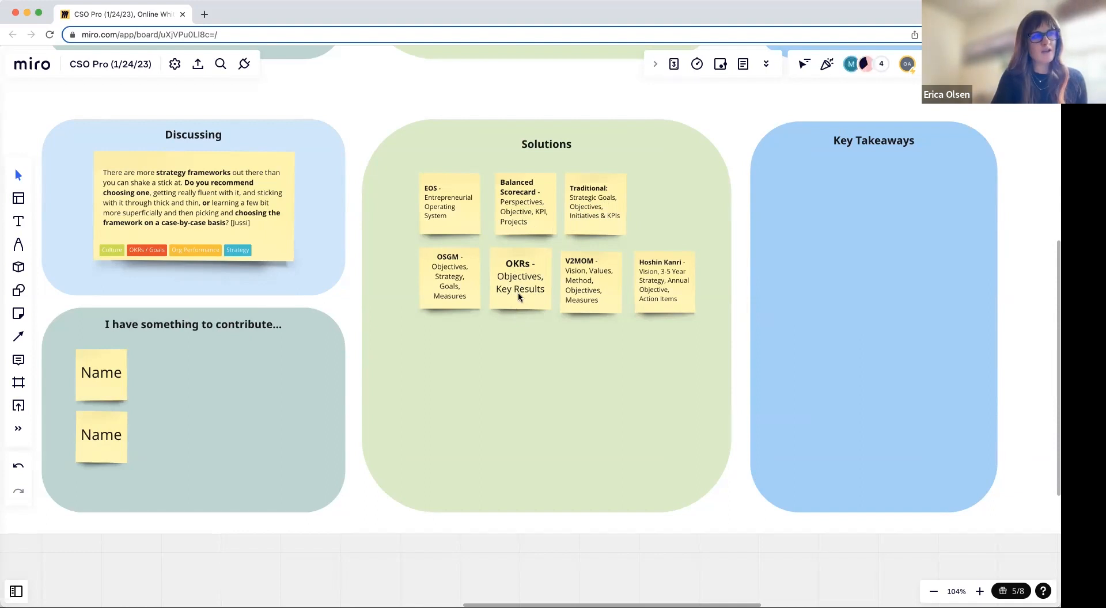
mouse_move(517, 307)
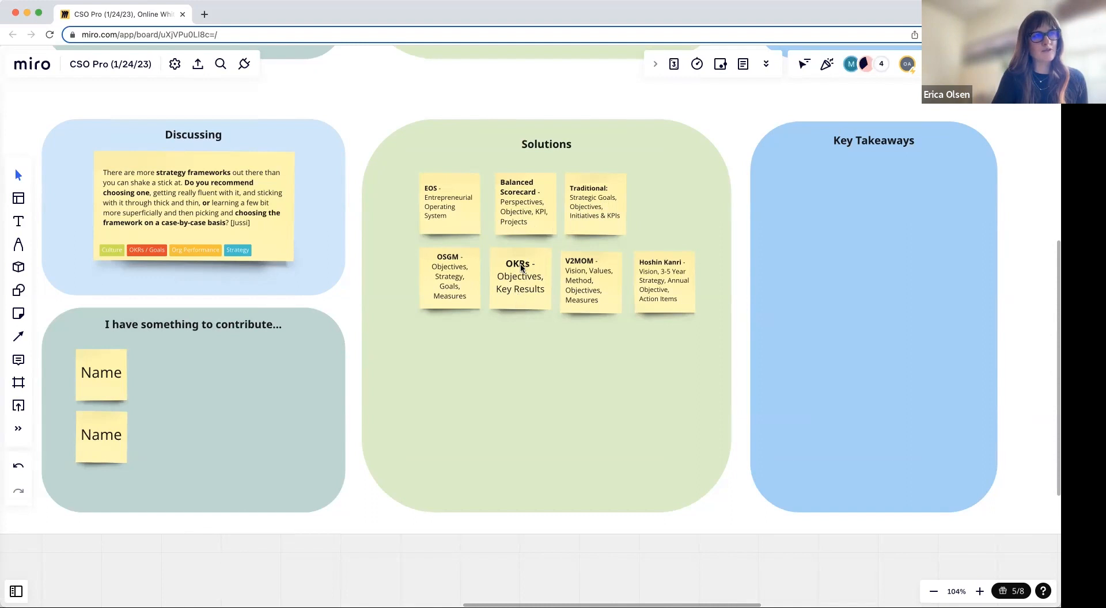
mouse_move(562, 246)
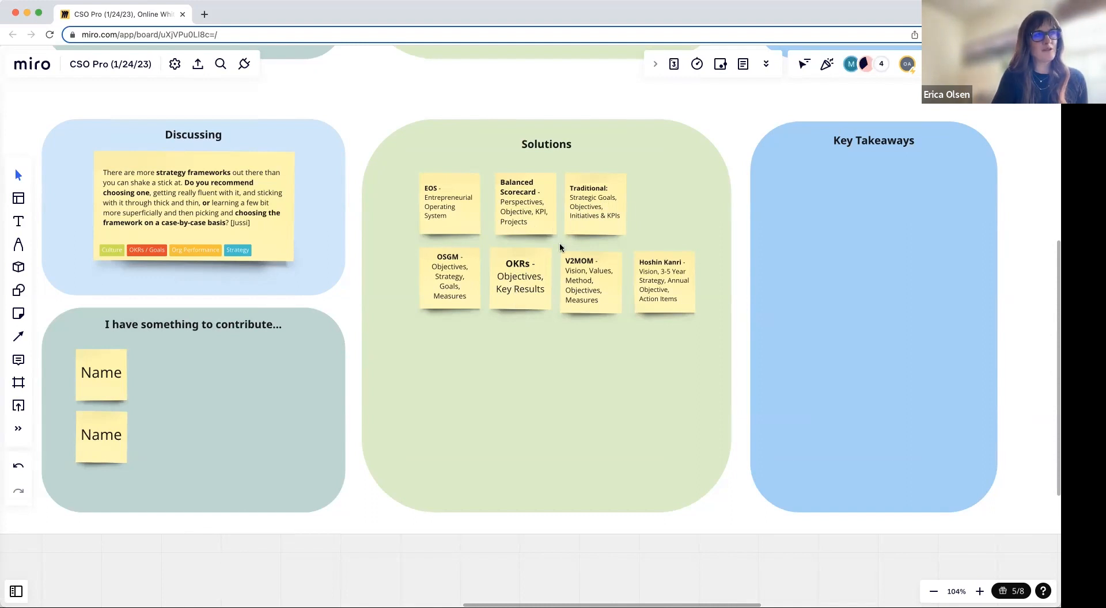
mouse_move(523, 295)
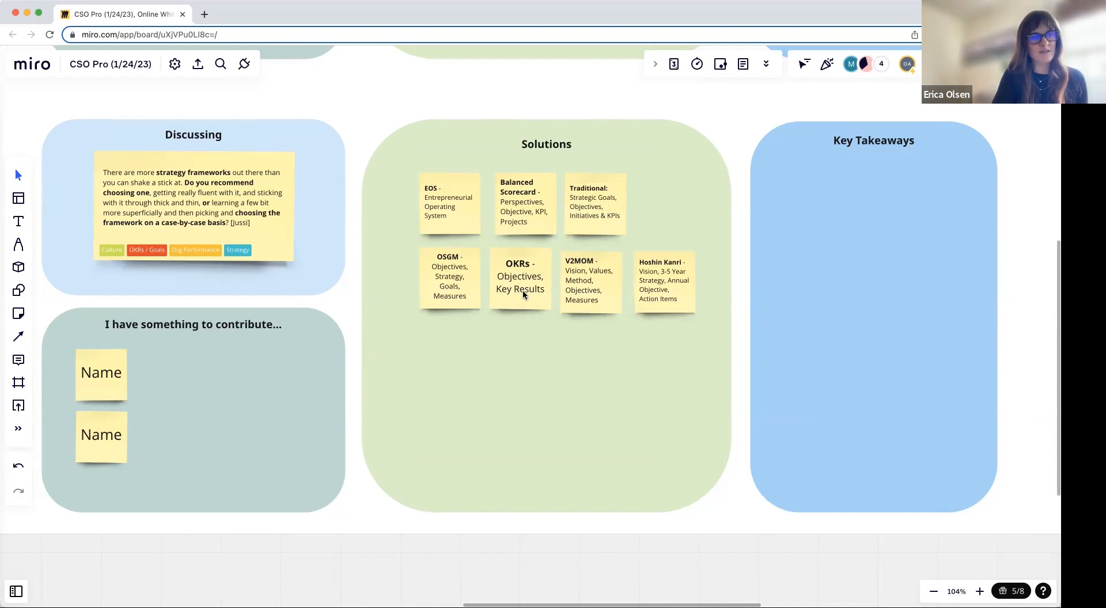
mouse_move(466, 265)
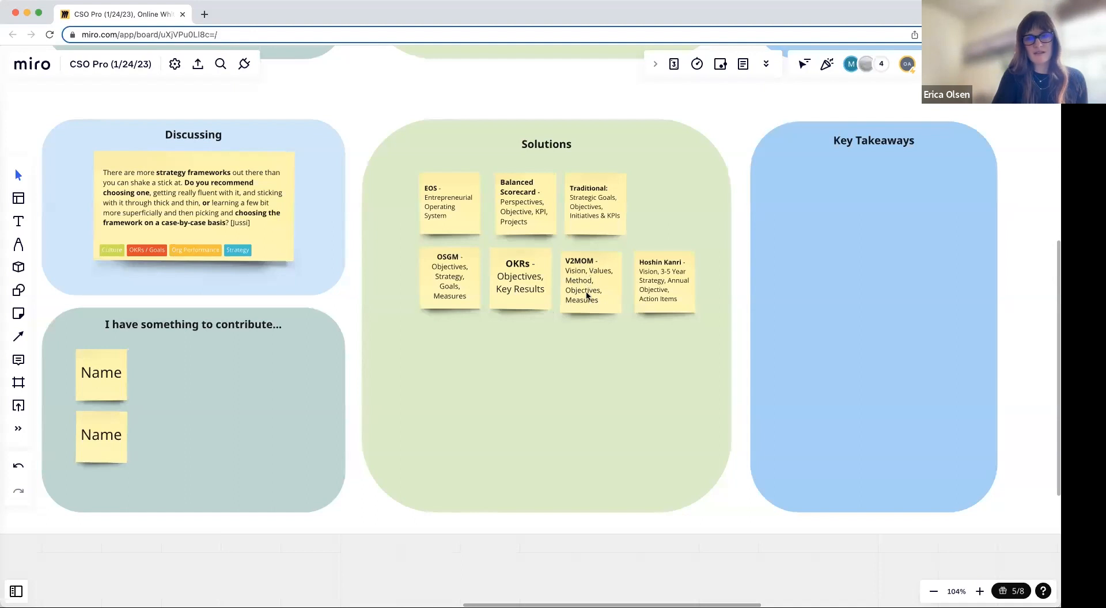
mouse_move(666, 267)
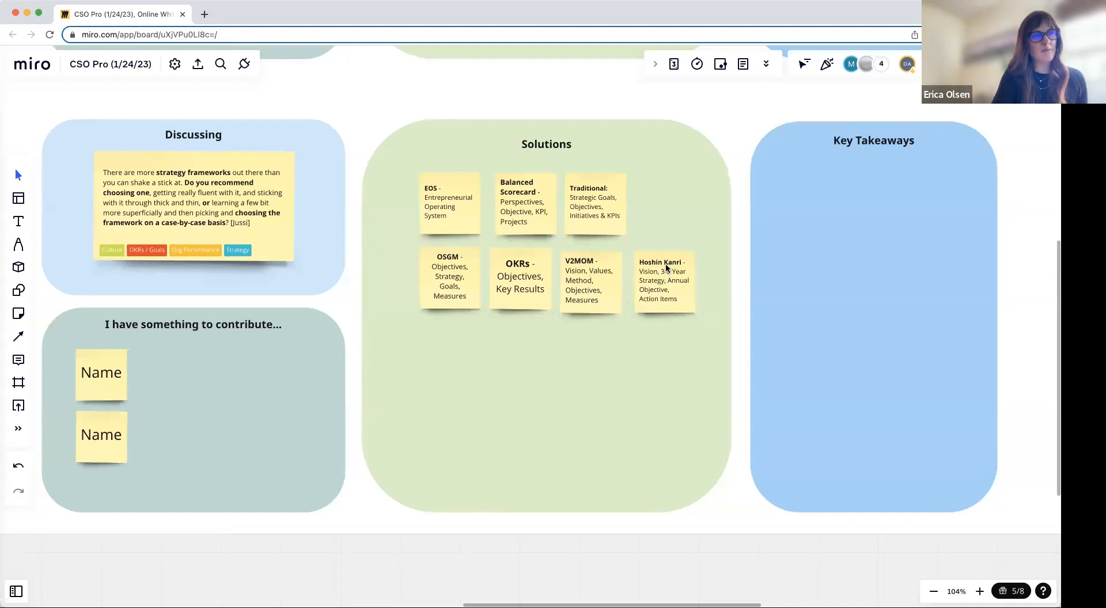
mouse_move(684, 334)
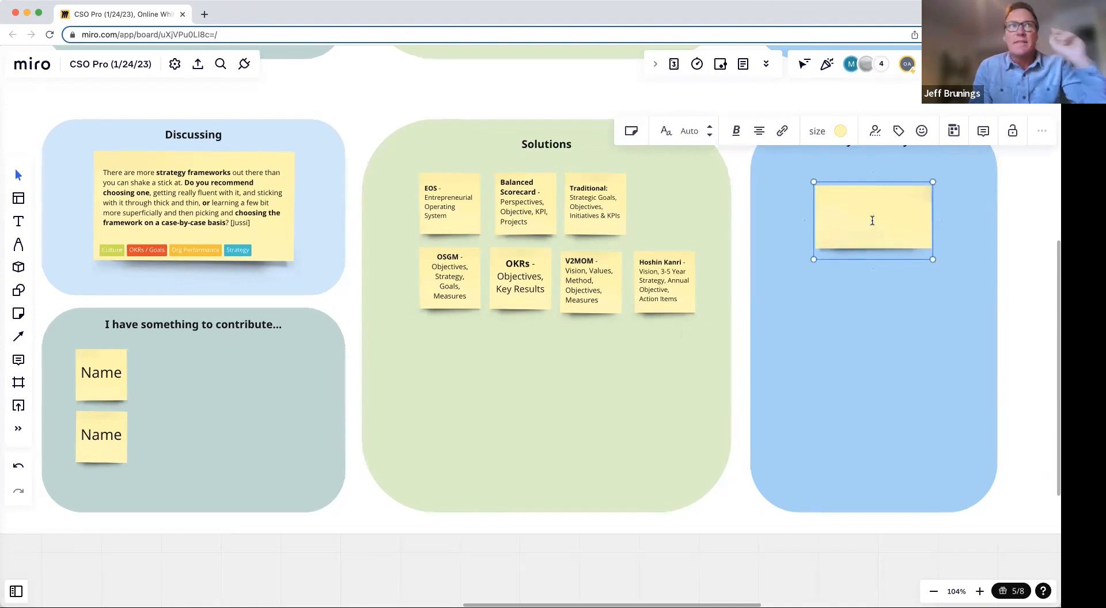
Write 'Define the planning elements, define and stick with the language' on the first Key Takeaways note.
type("Be c")
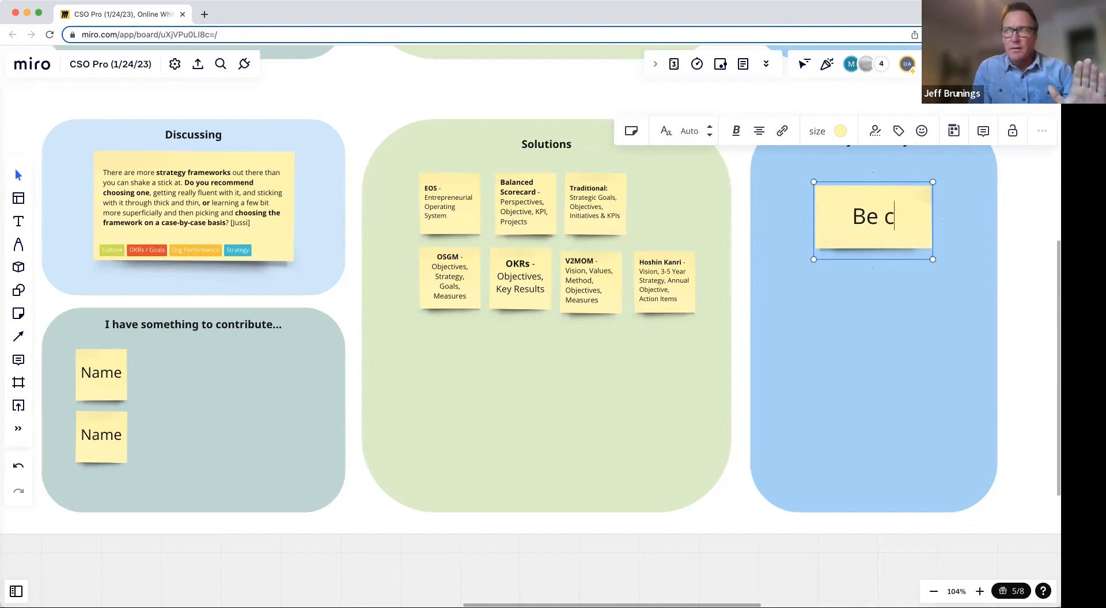
type("S")
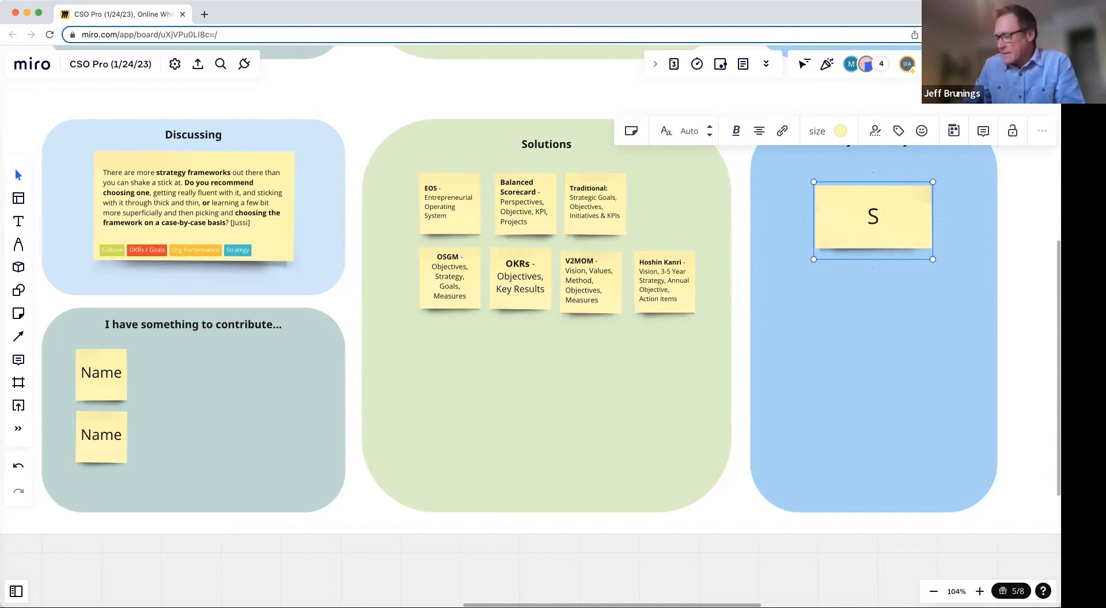
type("Define")
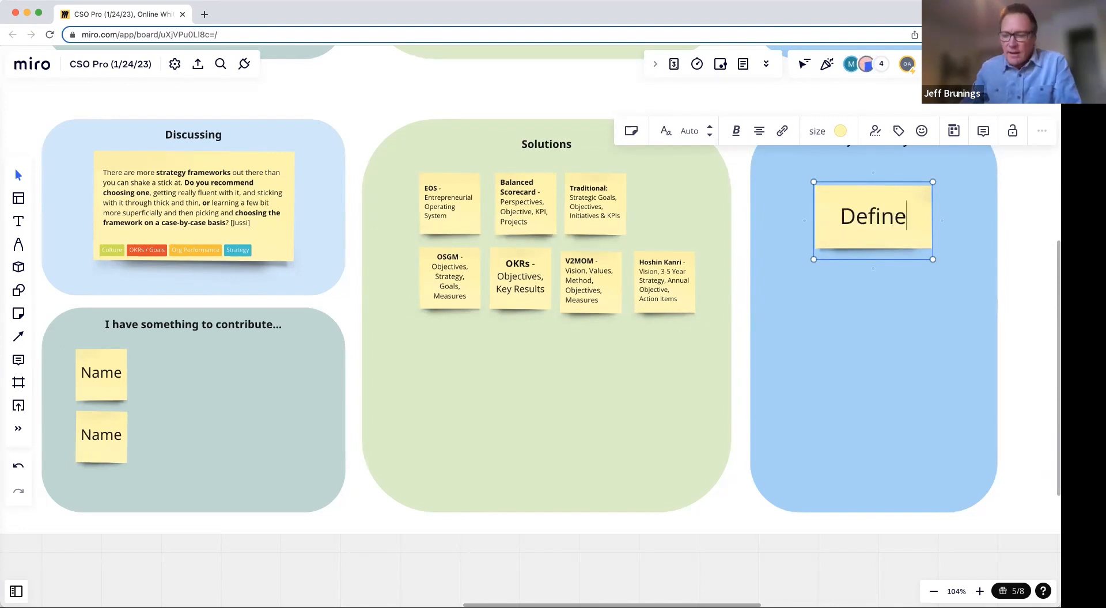
type("the planning elements a")
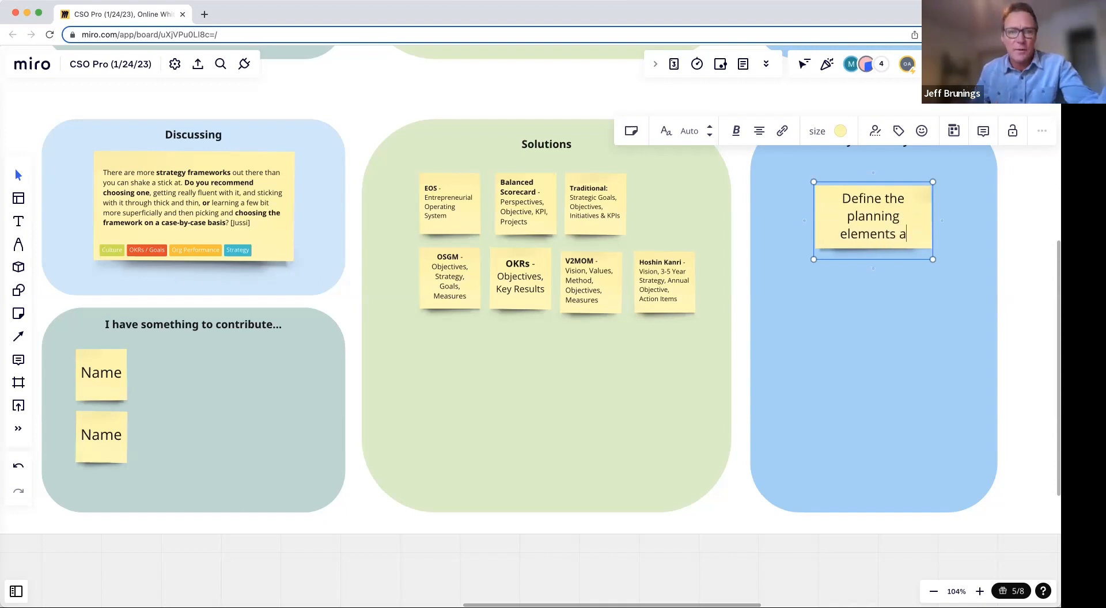
type("nd stick")
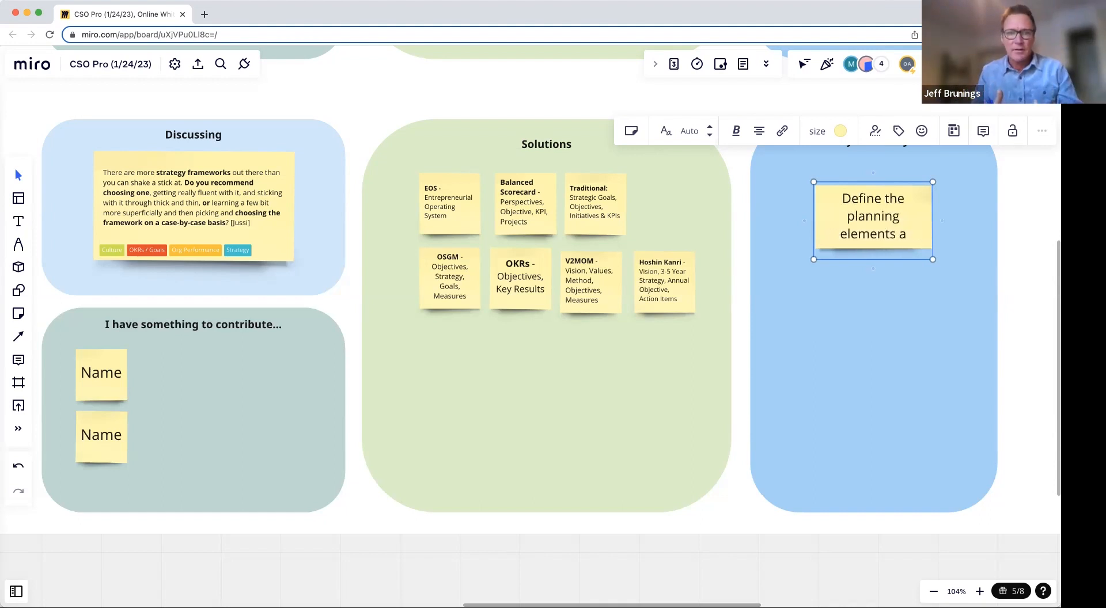
type(", define")
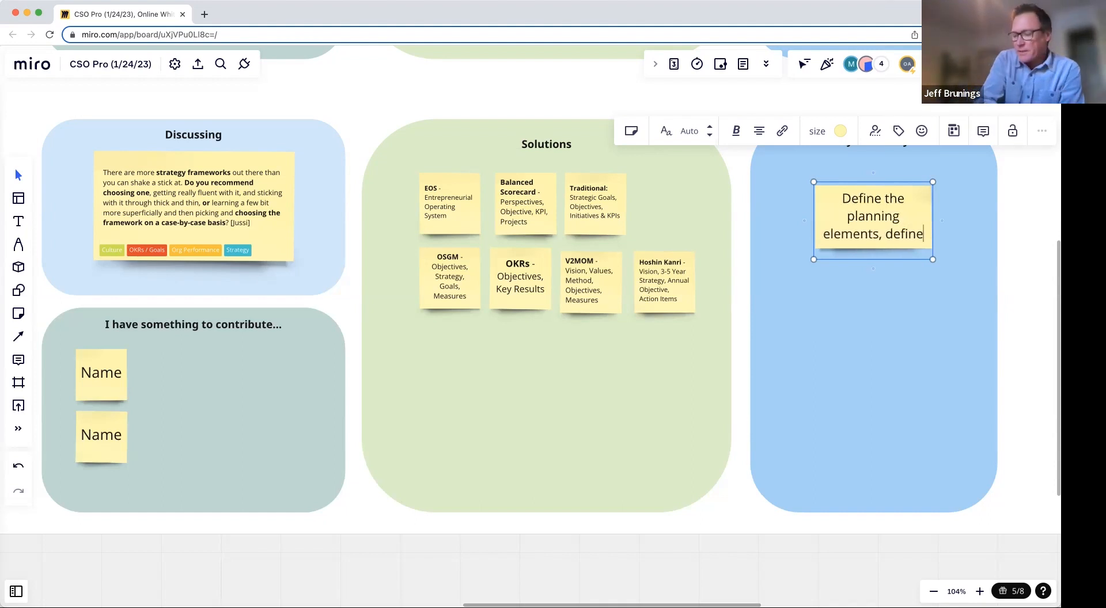
type("and stick with")
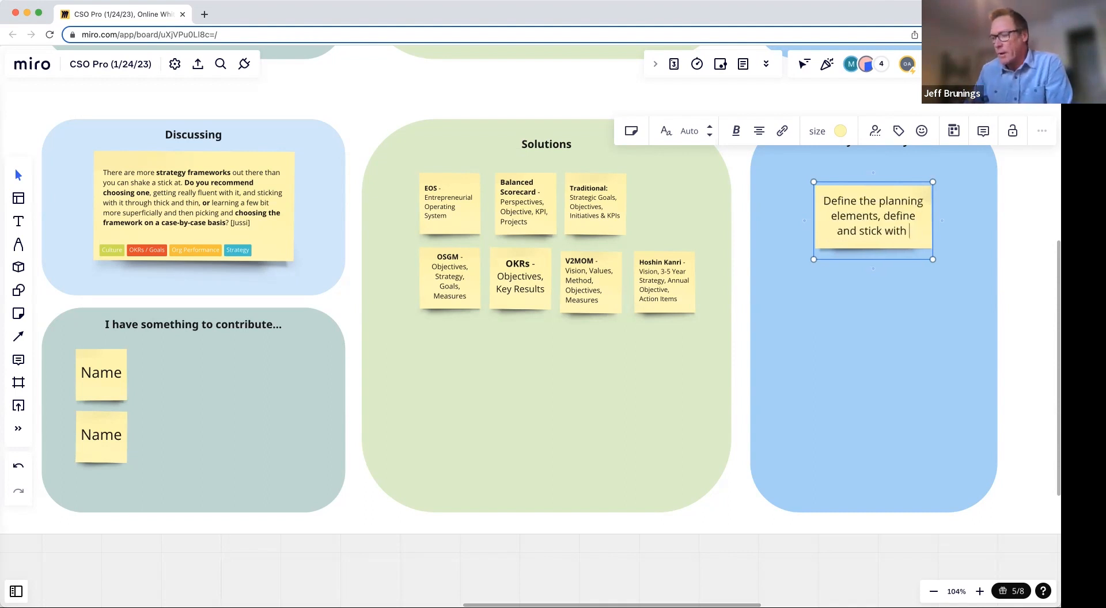
type("the langauge")
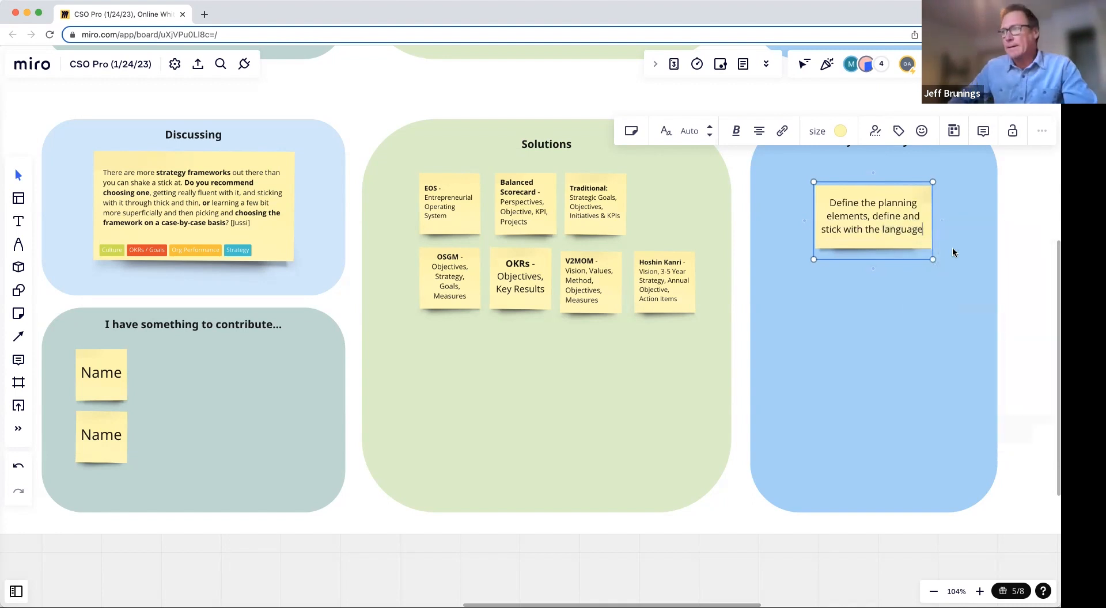
left_click(874, 297)
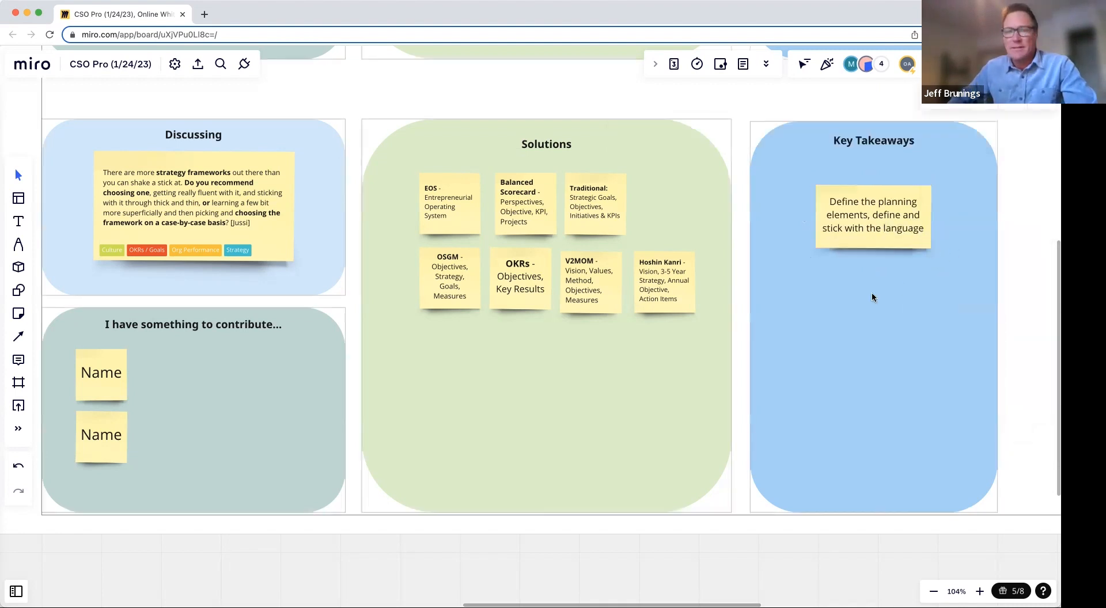
Add a second takeaway note below the first reading 'Establish the planning and execution process'.
double_click(873, 296)
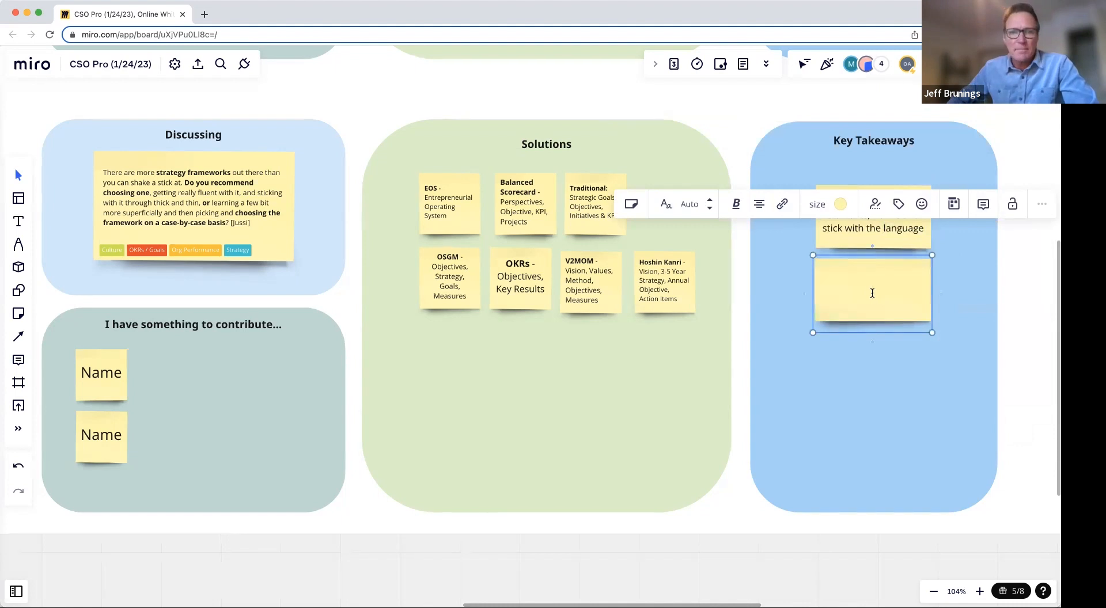
type("Estalish t")
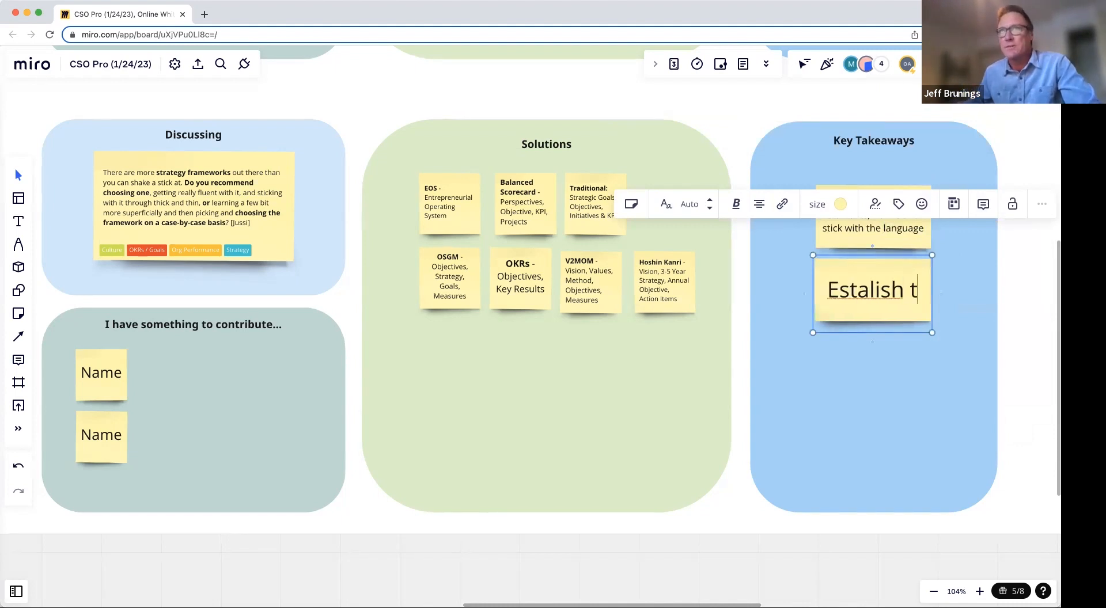
type("Establis")
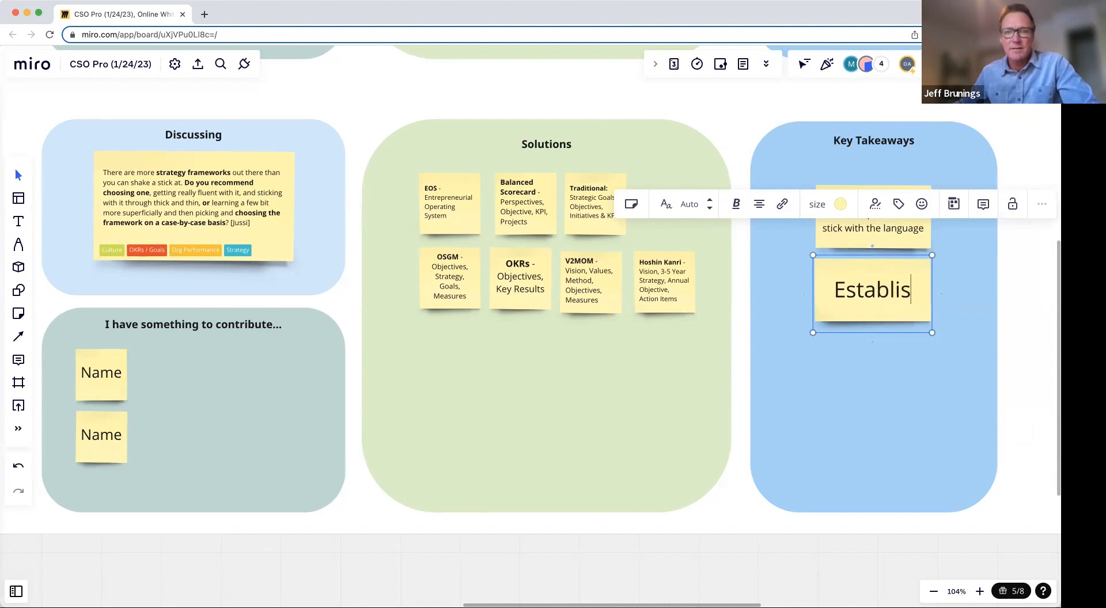
type("h the planning")
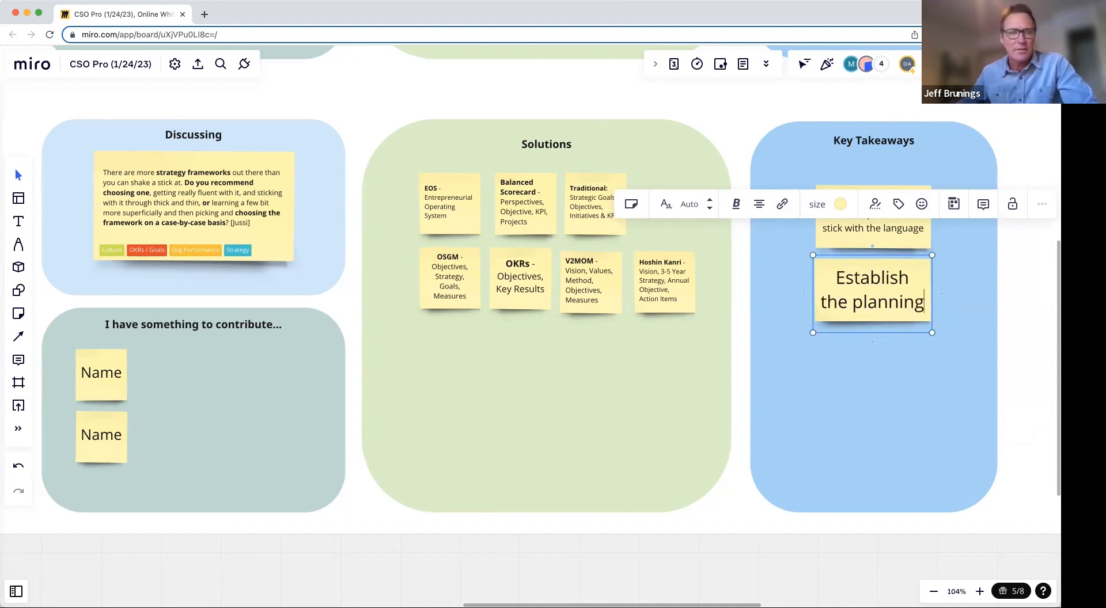
type("and e")
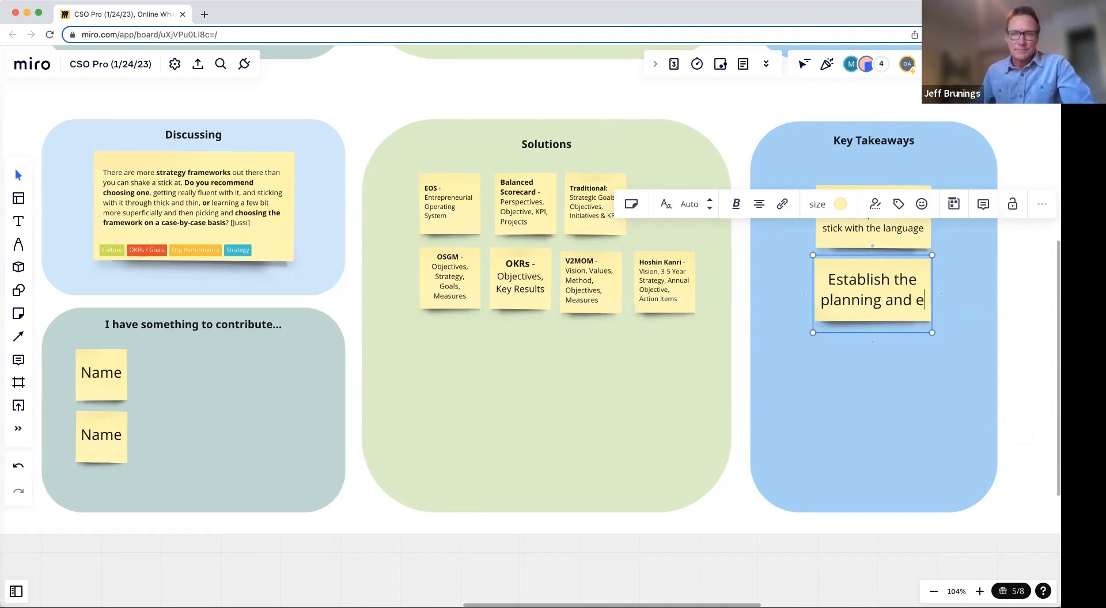
type("xecution")
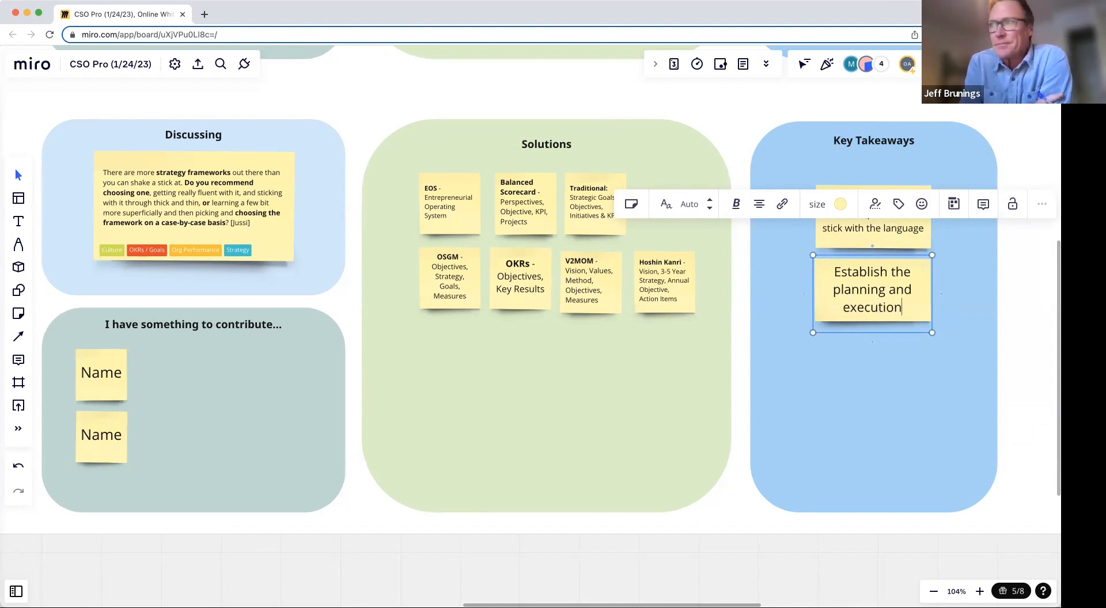
type("process")
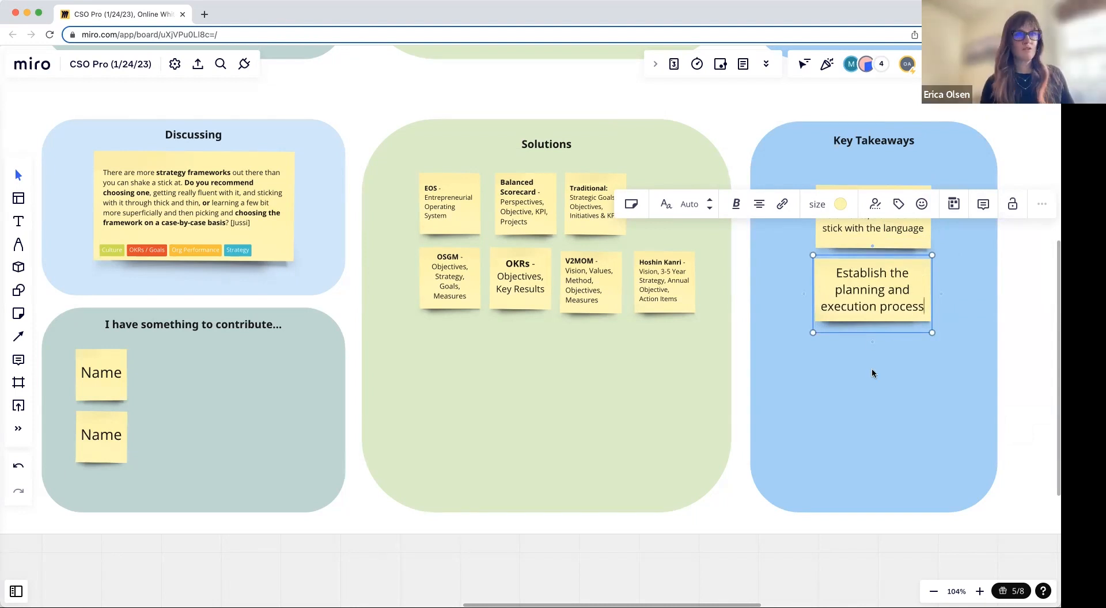
left_click(879, 378)
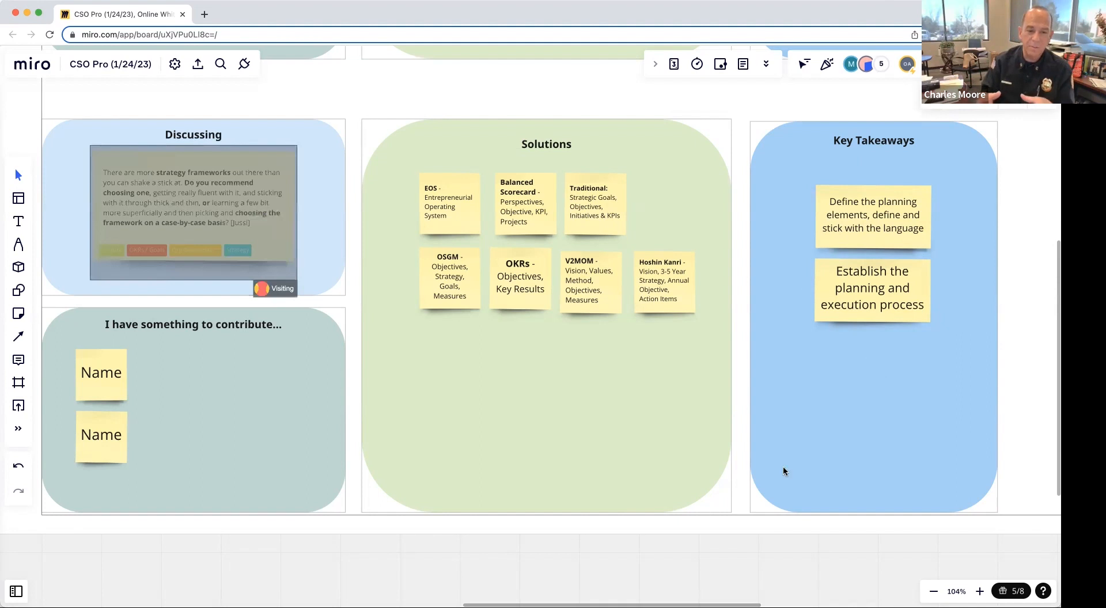
mouse_move(716, 481)
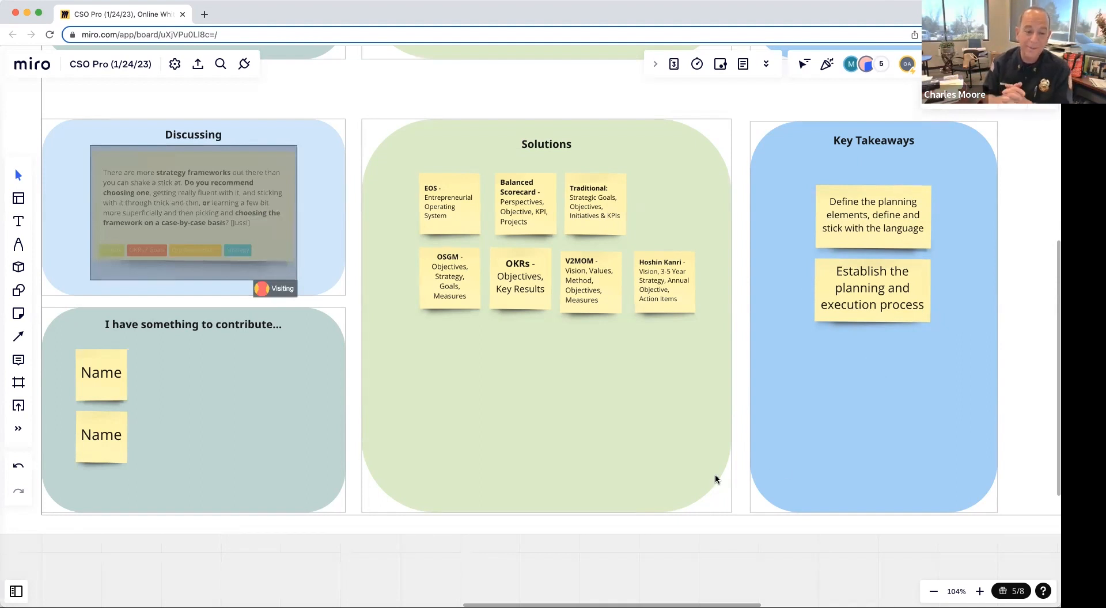
mouse_move(873, 385)
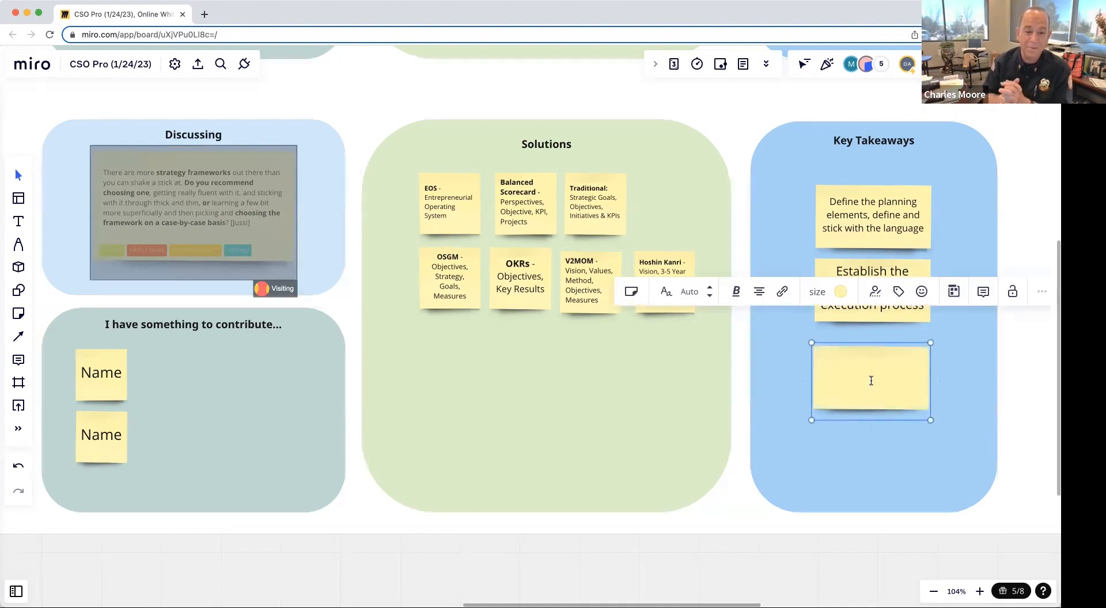
Write 'Doing it!' on the third Key Takeaways note.
type("Doing it!")
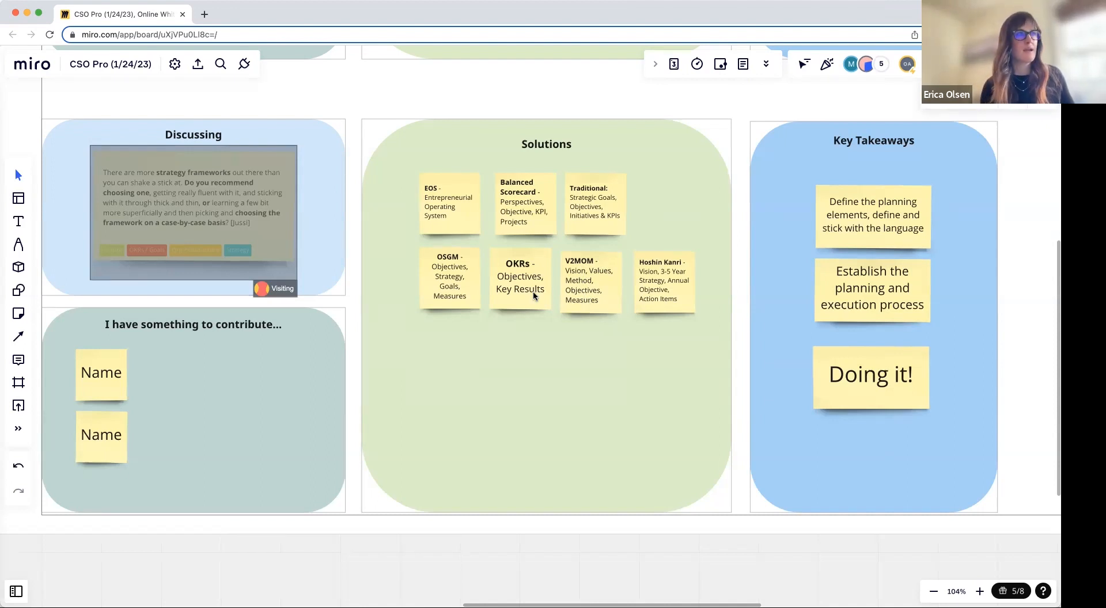
mouse_move(451, 223)
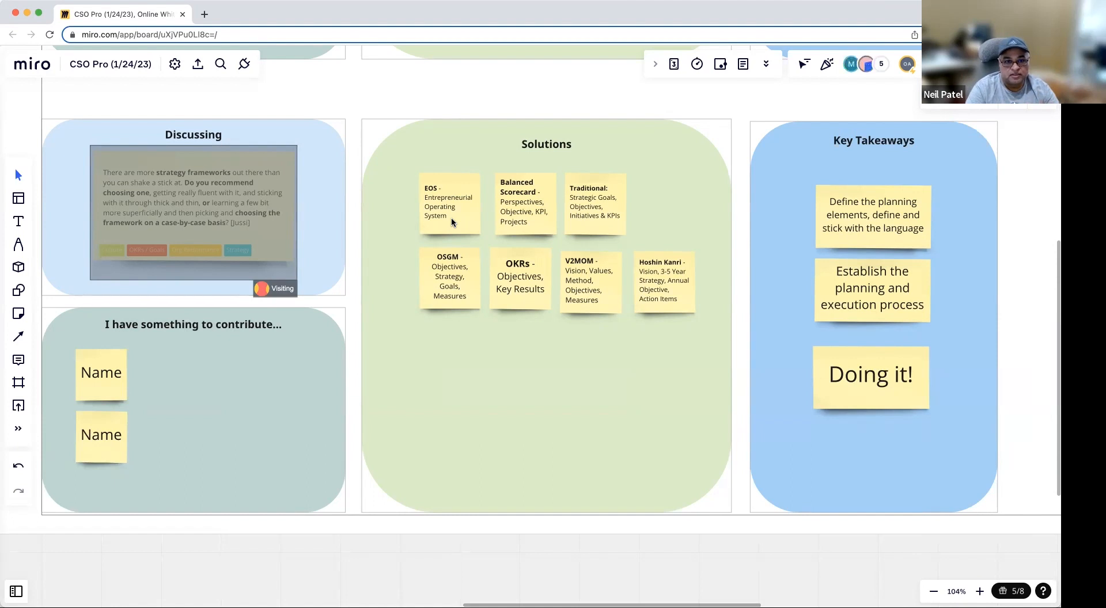
mouse_move(871, 450)
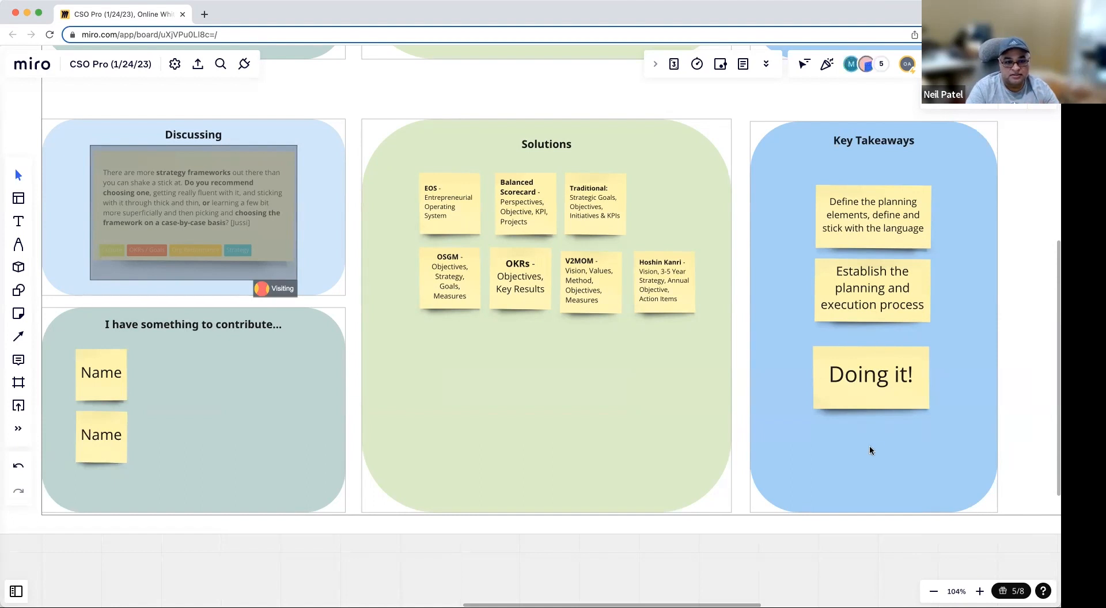
Add a fourth takeaway note below 'Doing it!' reading 'It's an iterative process'.
double_click(870, 445)
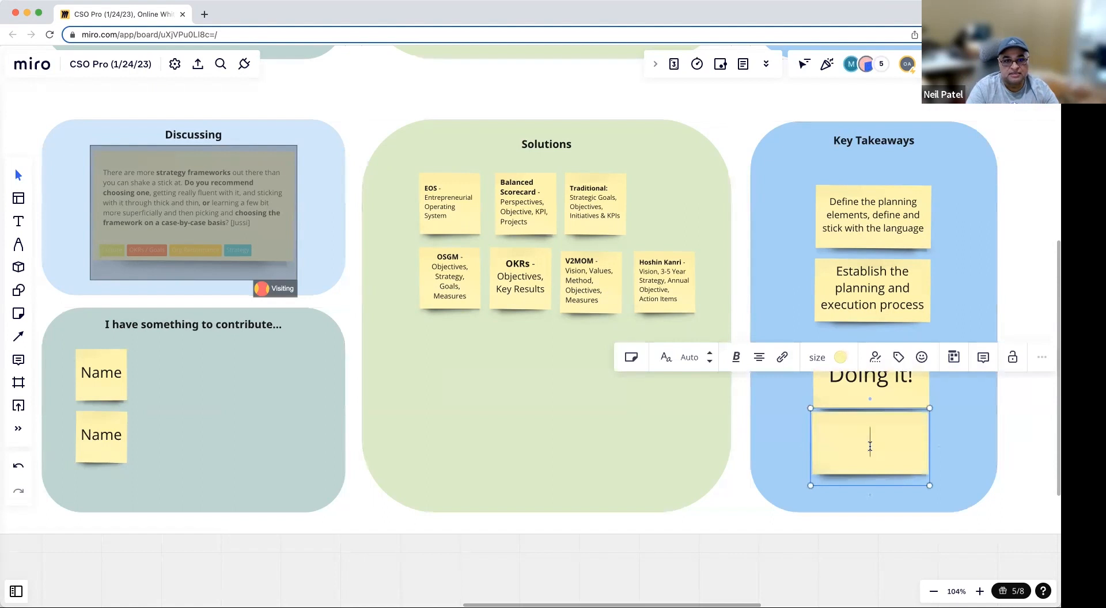
type("It's an iternati")
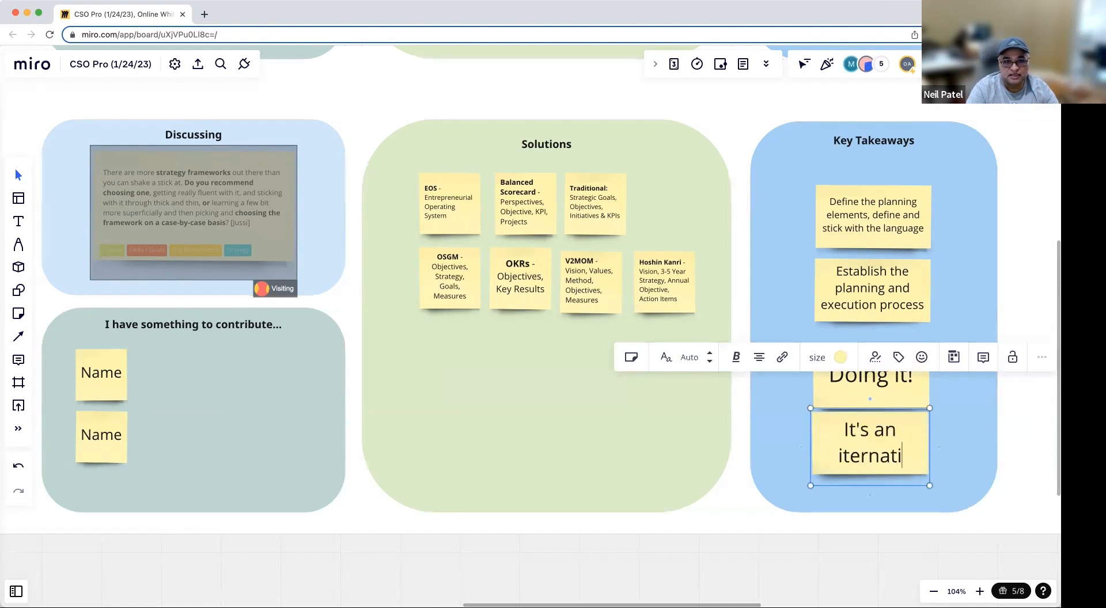
type("itera")
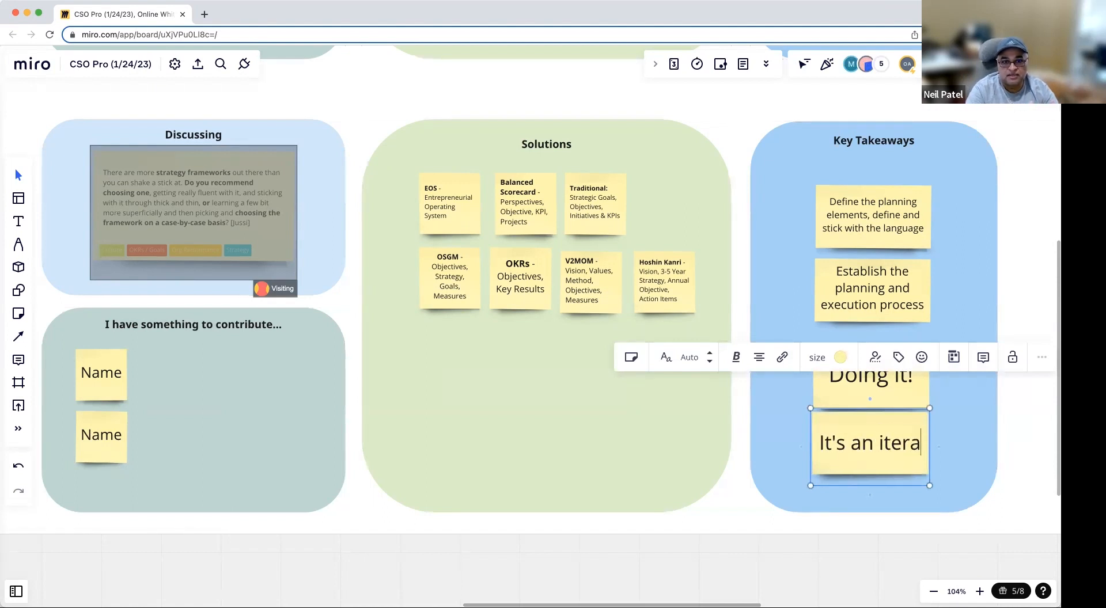
type("tive process")
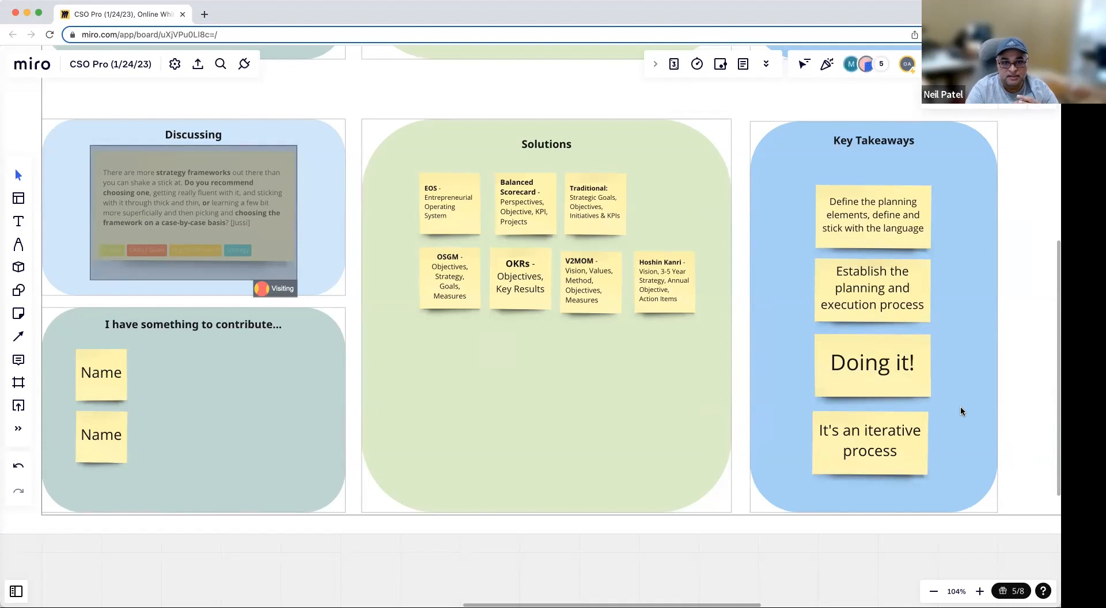
mouse_move(906, 469)
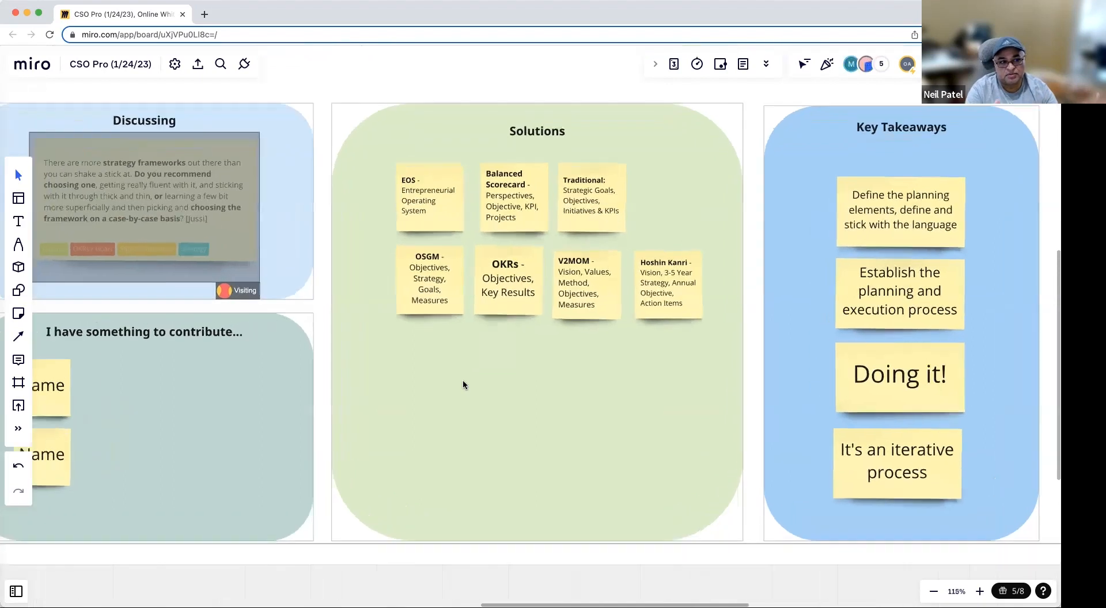
Write 'Pick a model that fits with your organizational culture' on the new Solutions note.
type("P")
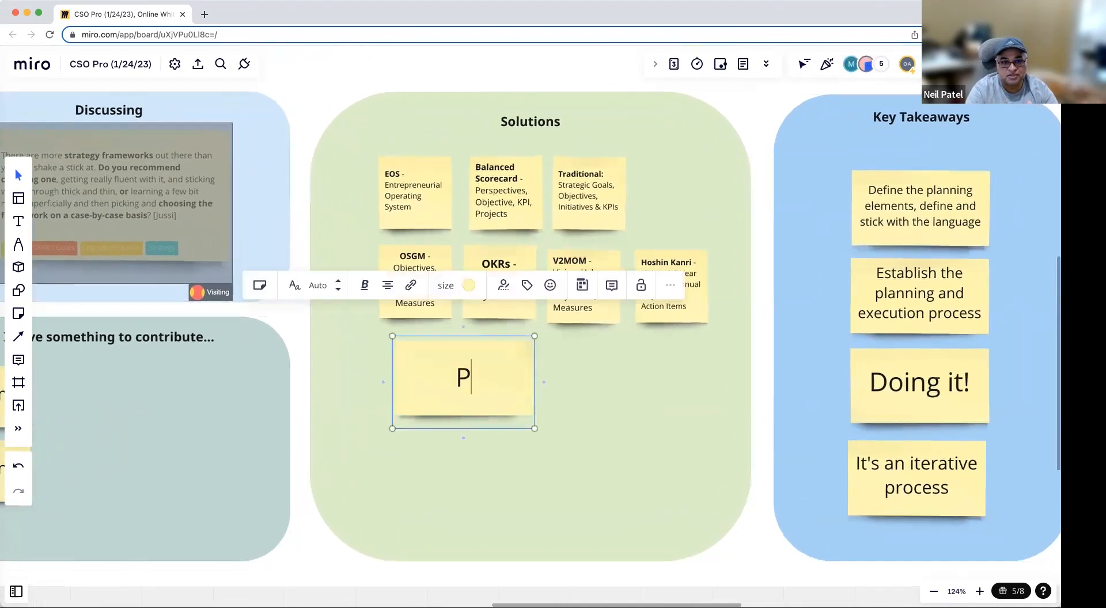
type("ick a")
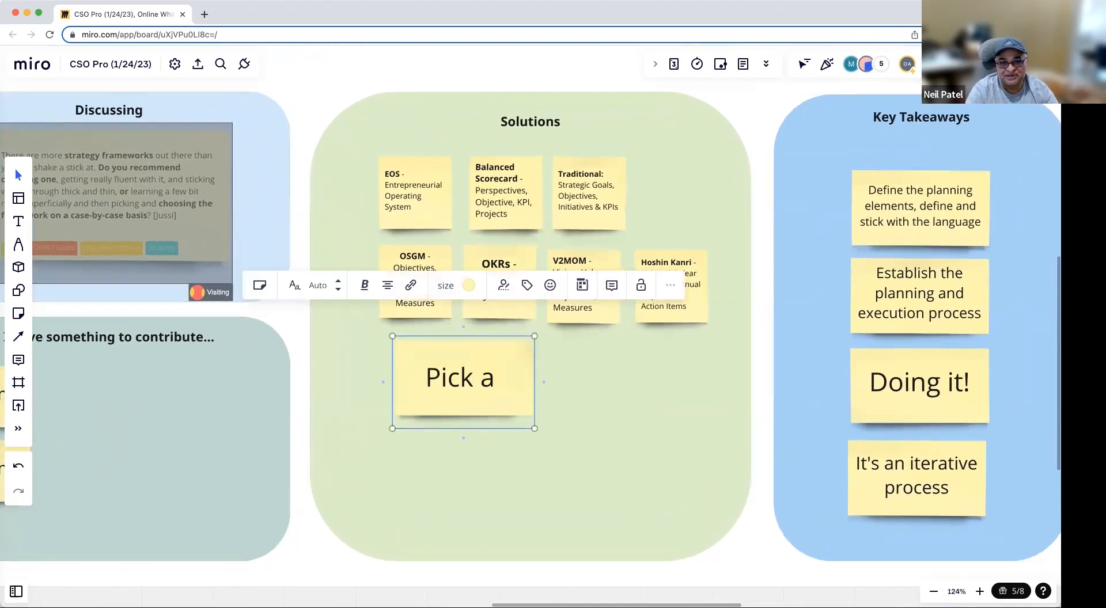
type("model that")
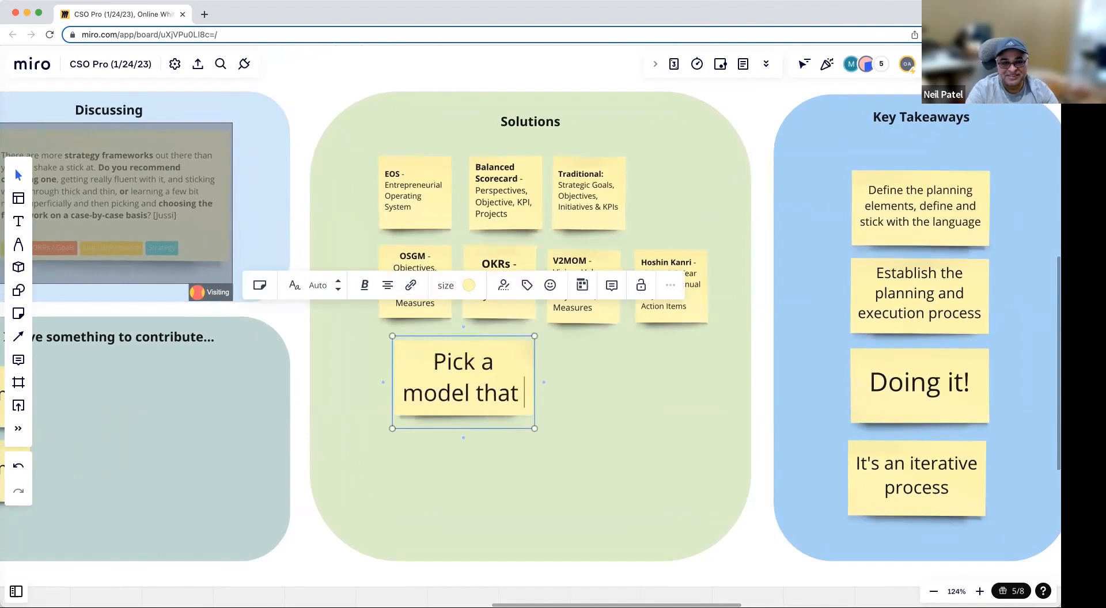
type("fits with your")
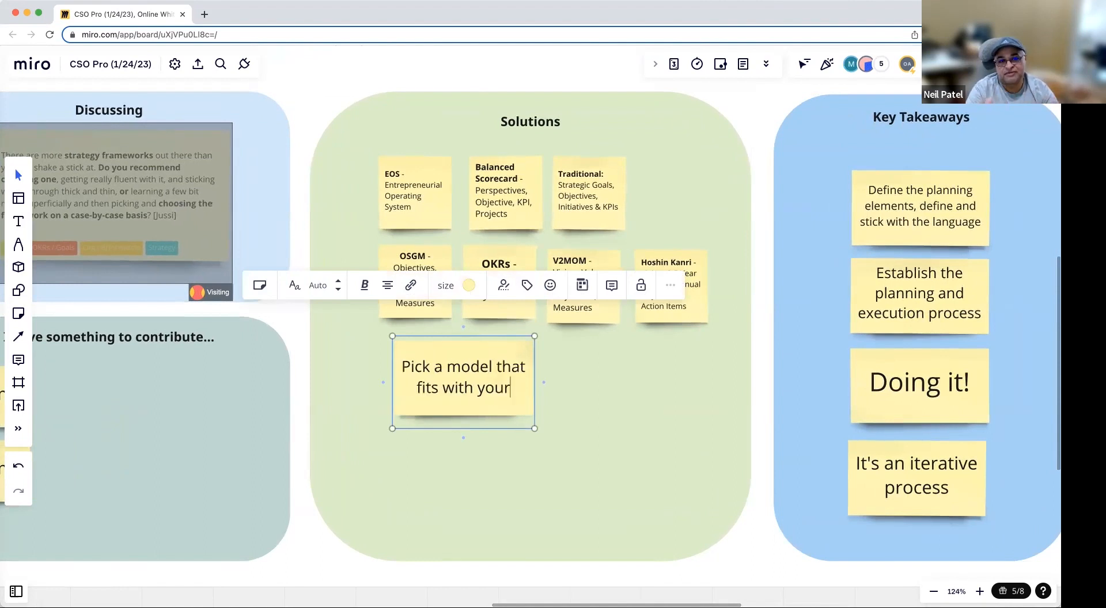
type("organizational")
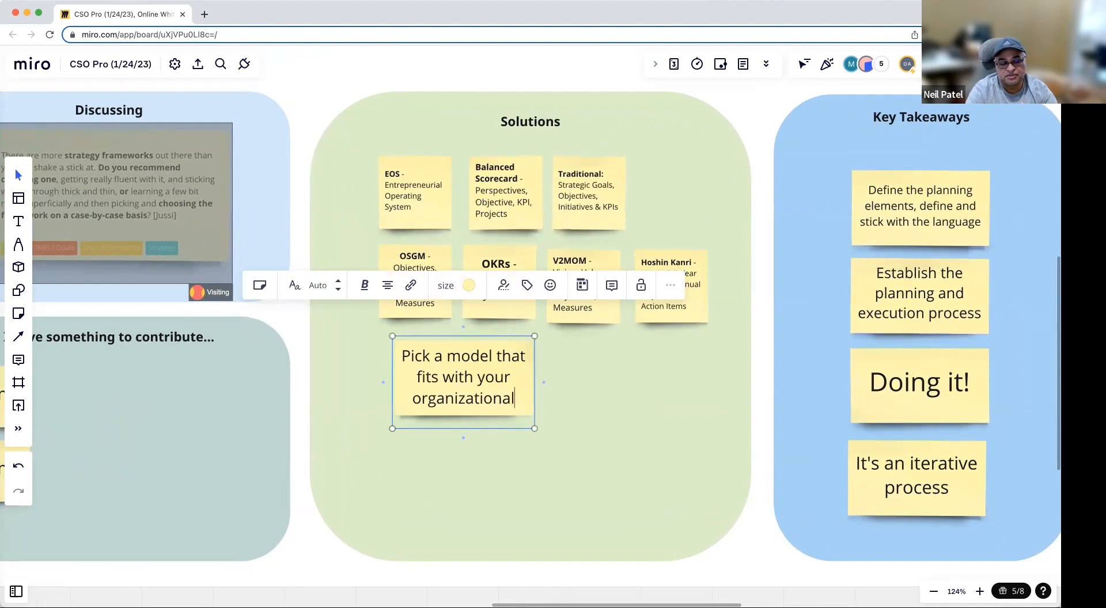
type("culture")
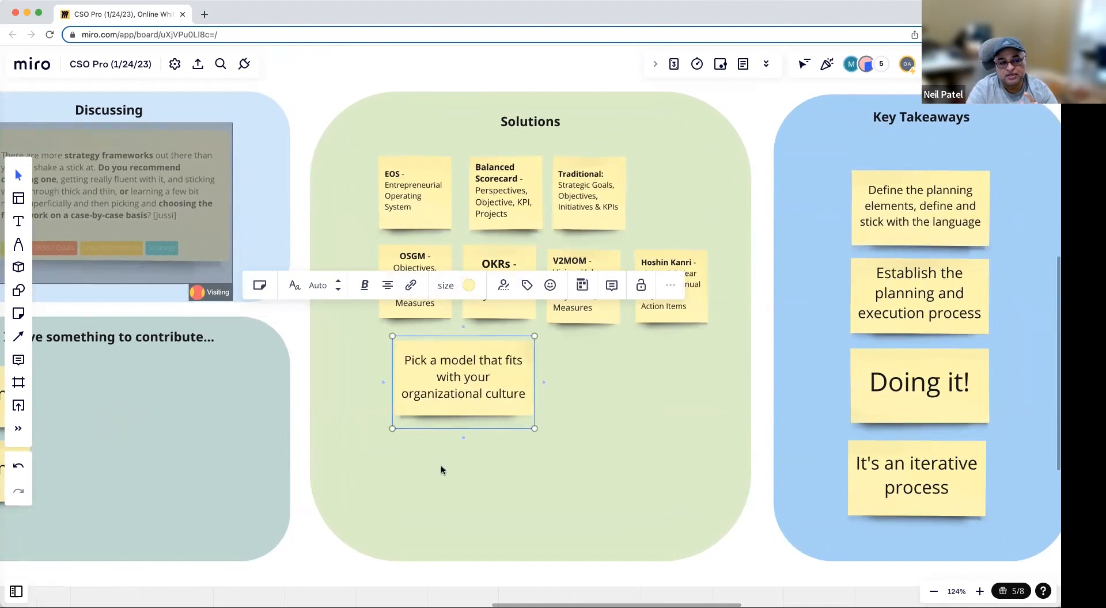
left_click(652, 469)
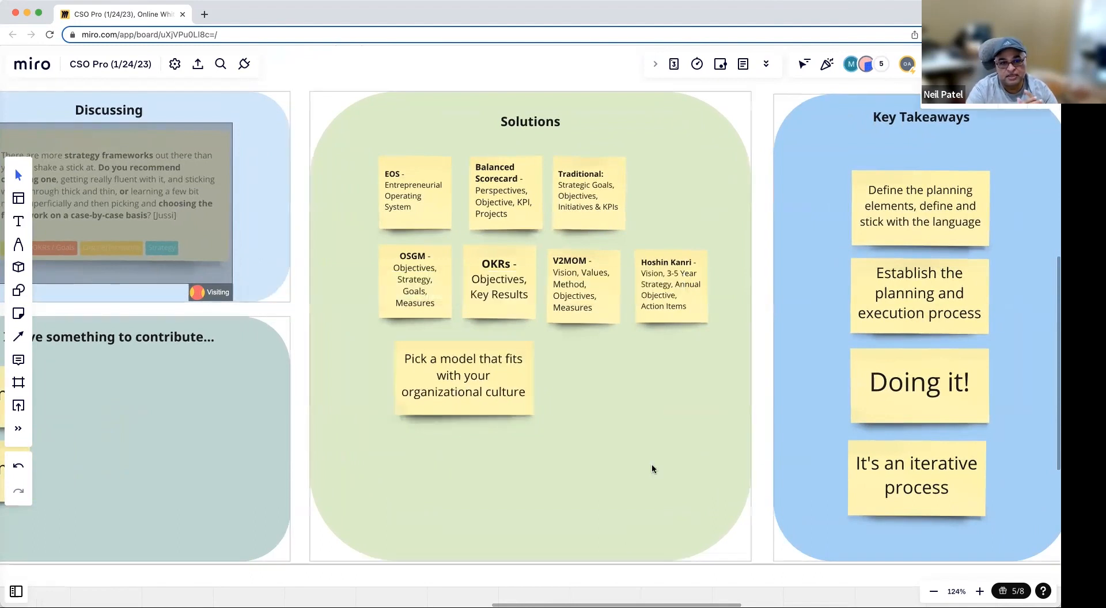
mouse_move(663, 481)
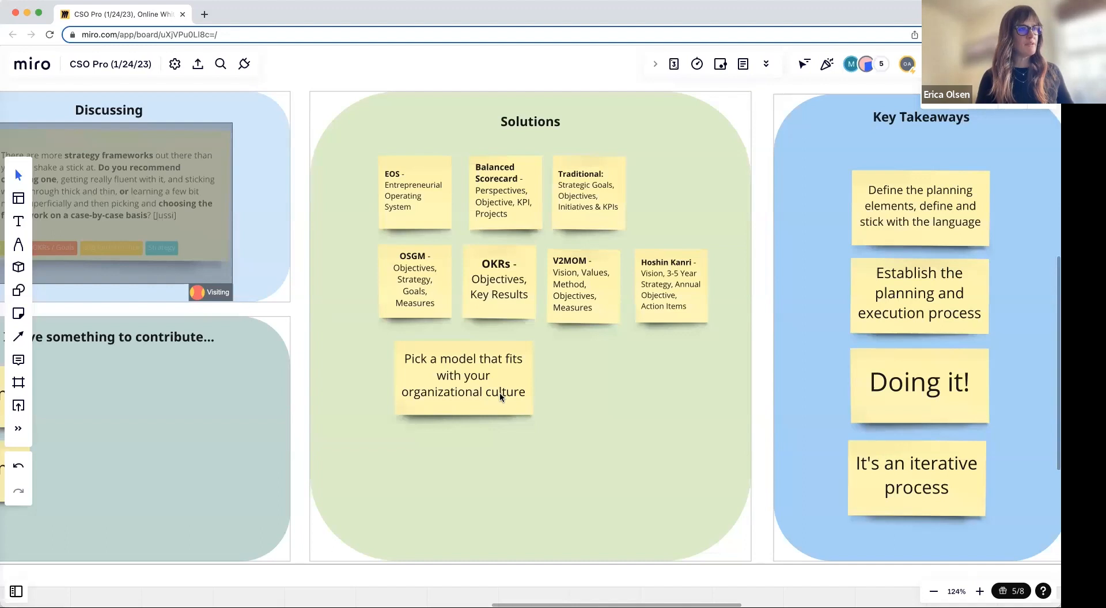
mouse_move(538, 287)
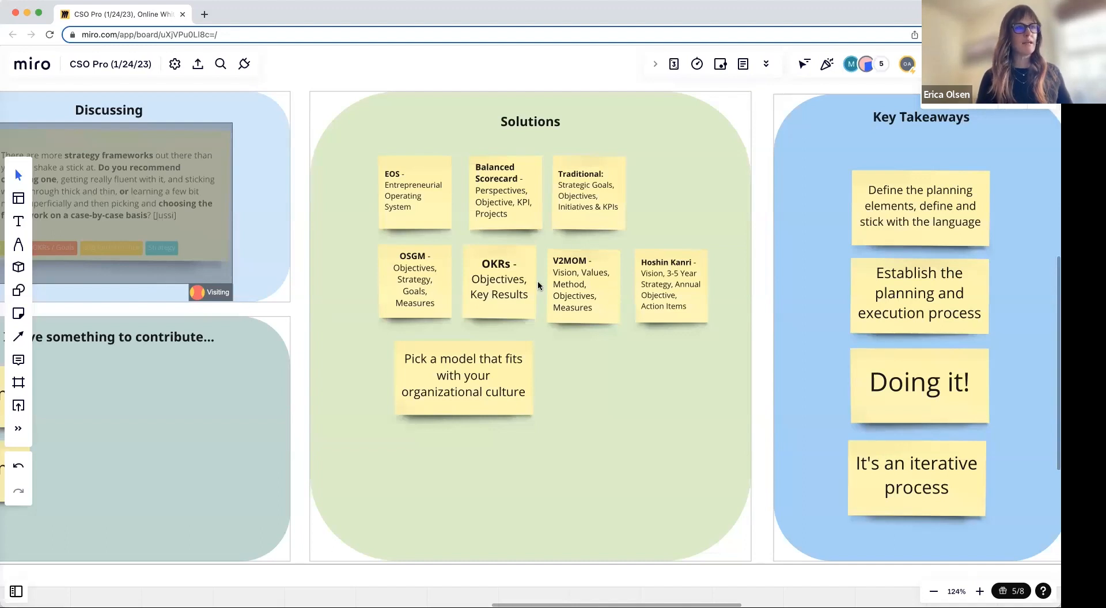